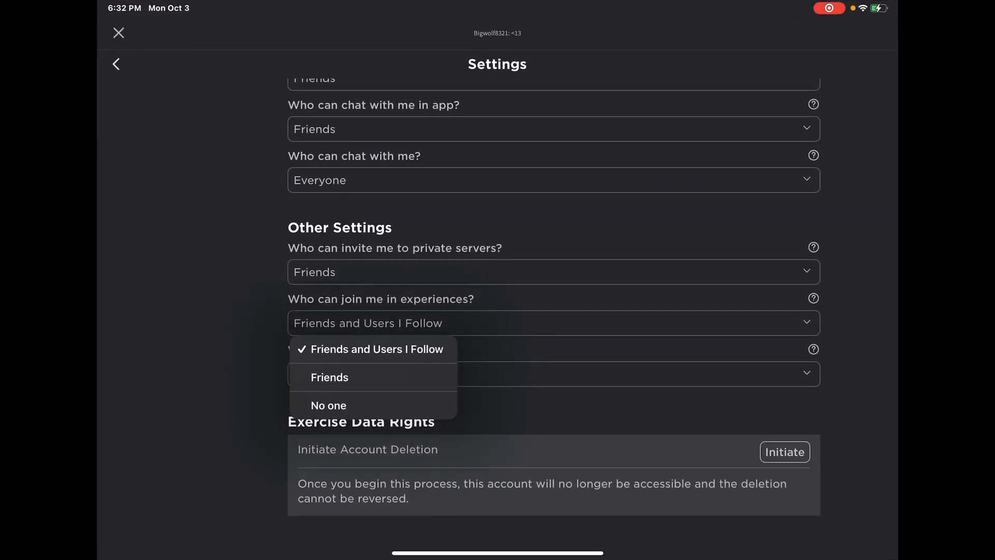
Keep joining set to Friends and Users I Follow, then return to Home
{"action": "left_click", "coordinate": [376, 348]}
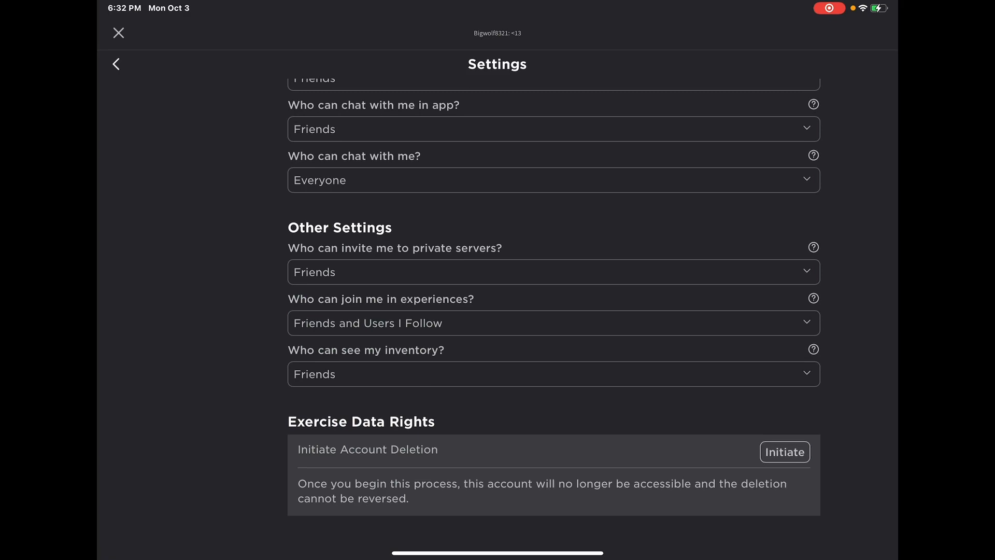
{"action": "left_click", "coordinate": [116, 65]}
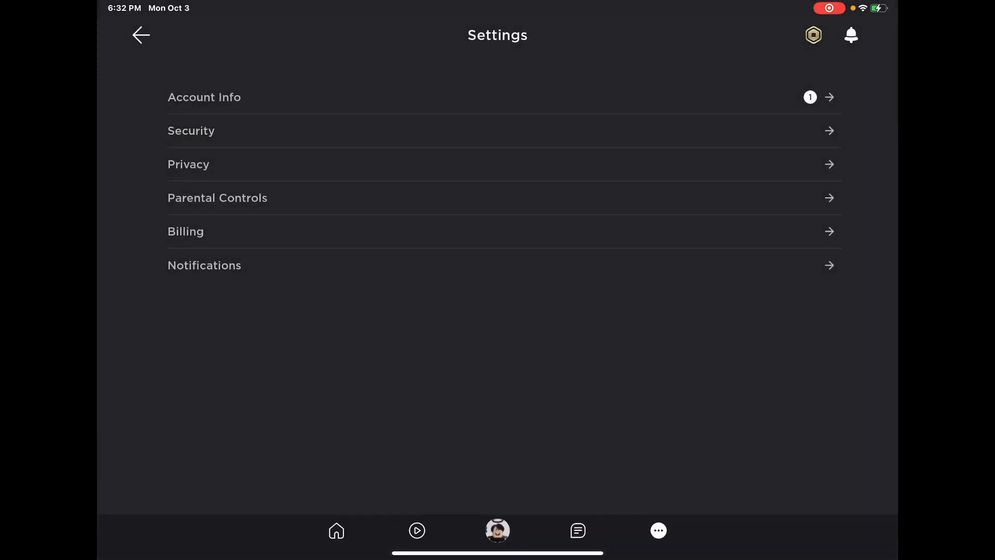
{"action": "left_click", "coordinate": [336, 530]}
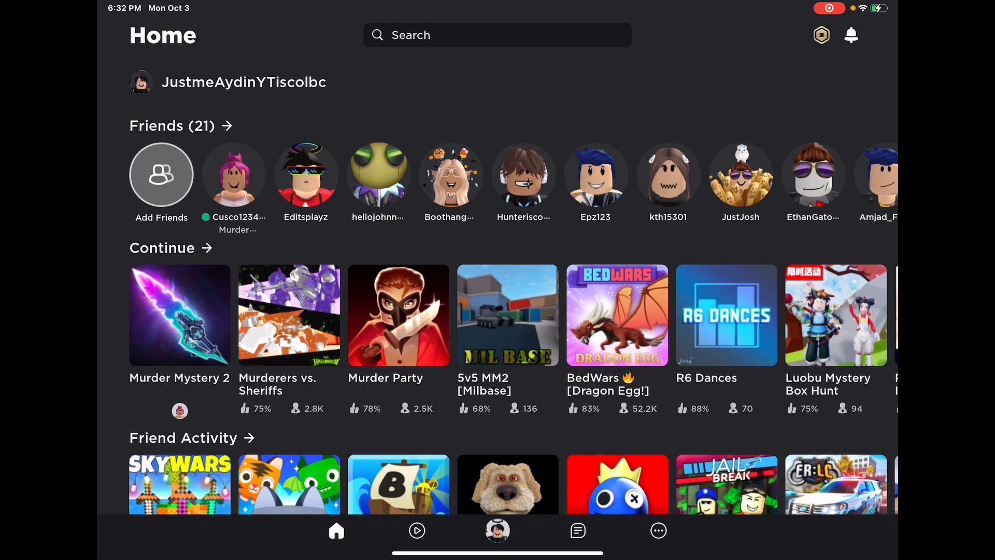
{"action": "left_click", "coordinate": [233, 174]}
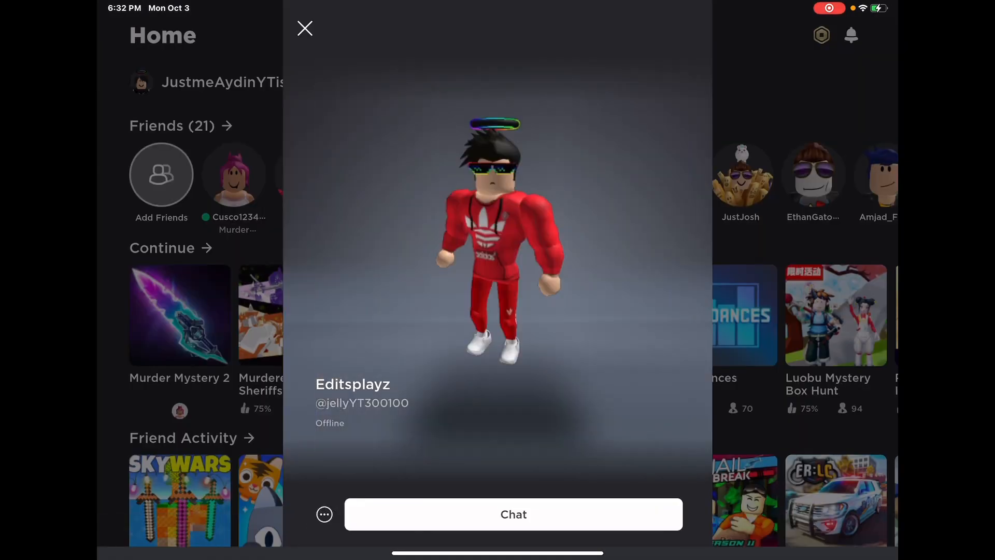
{"action": "left_click", "coordinate": [305, 29]}
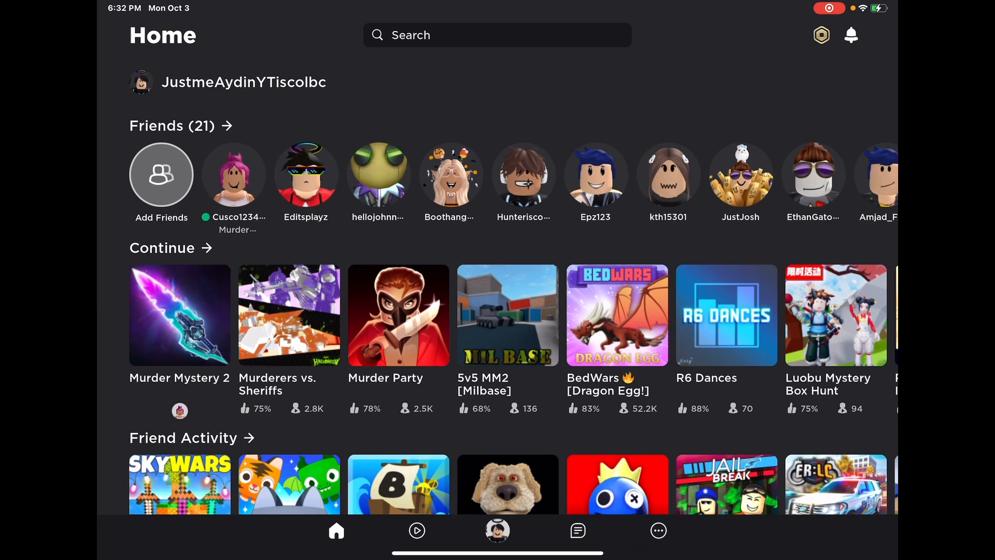
{"action": "left_click", "coordinate": [377, 174]}
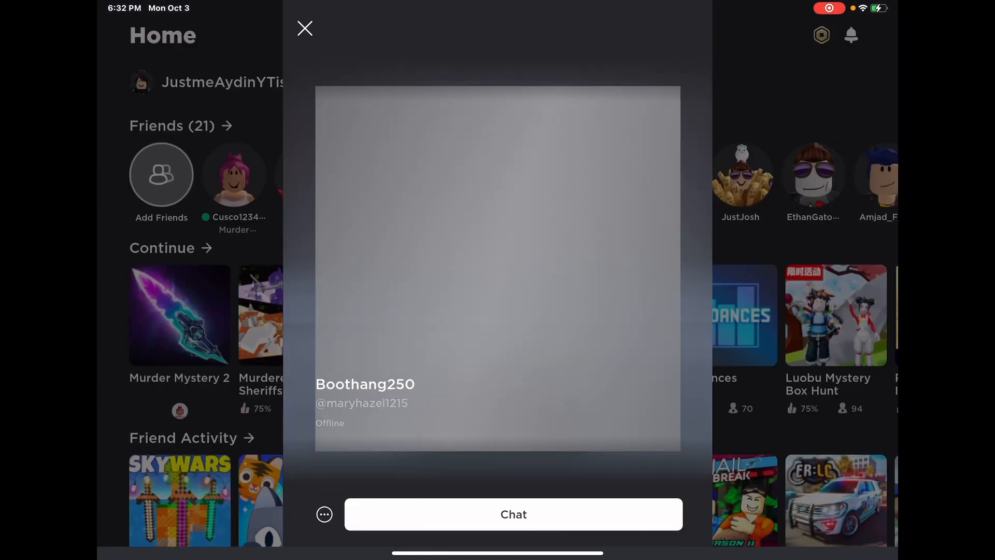
{"action": "left_click", "coordinate": [305, 28]}
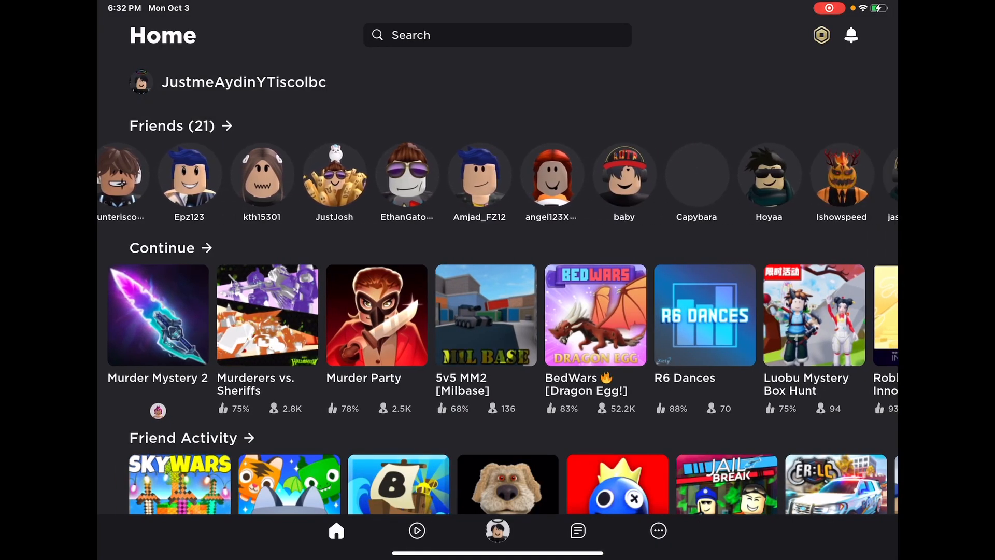
{"action": "scroll", "scroll_direction": "left", "scroll_amount": 3}
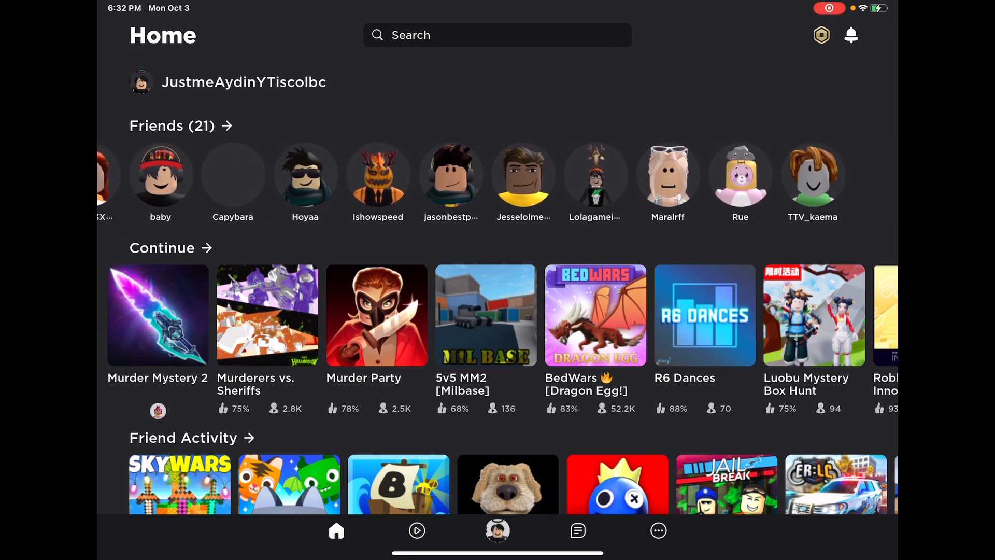
{"action": "left_click", "coordinate": [233, 174]}
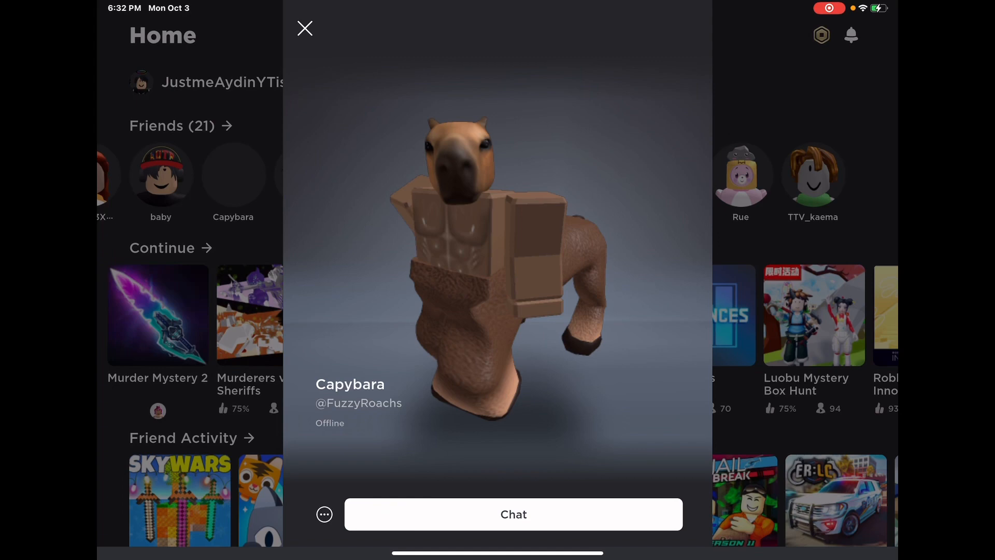
{"action": "left_click", "coordinate": [304, 28]}
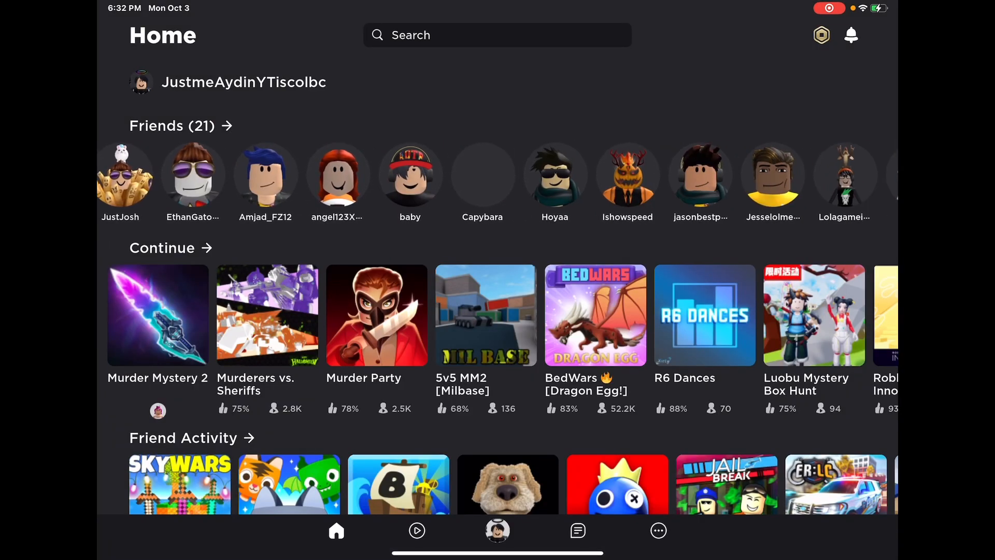
{"action": "left_click", "coordinate": [554, 174]}
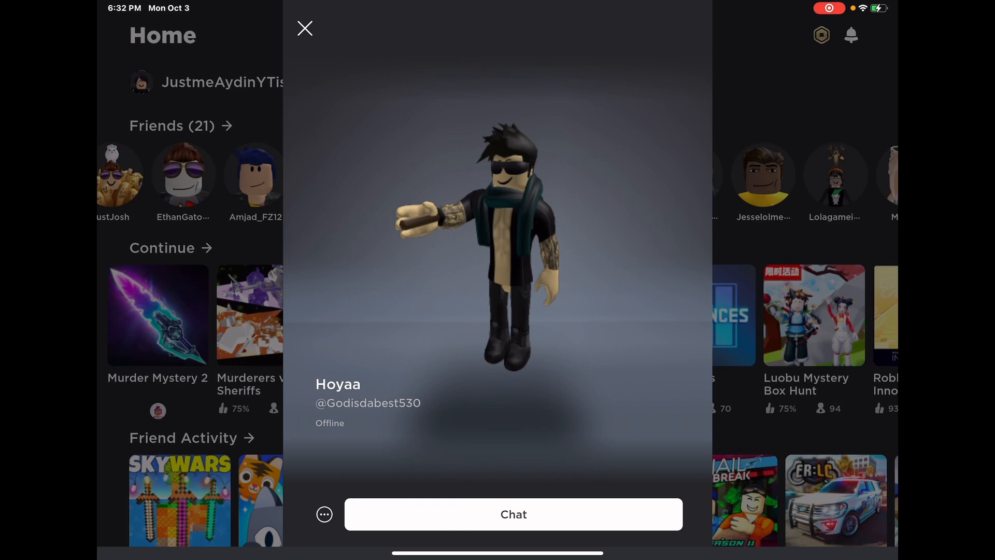
{"action": "left_click", "coordinate": [305, 29]}
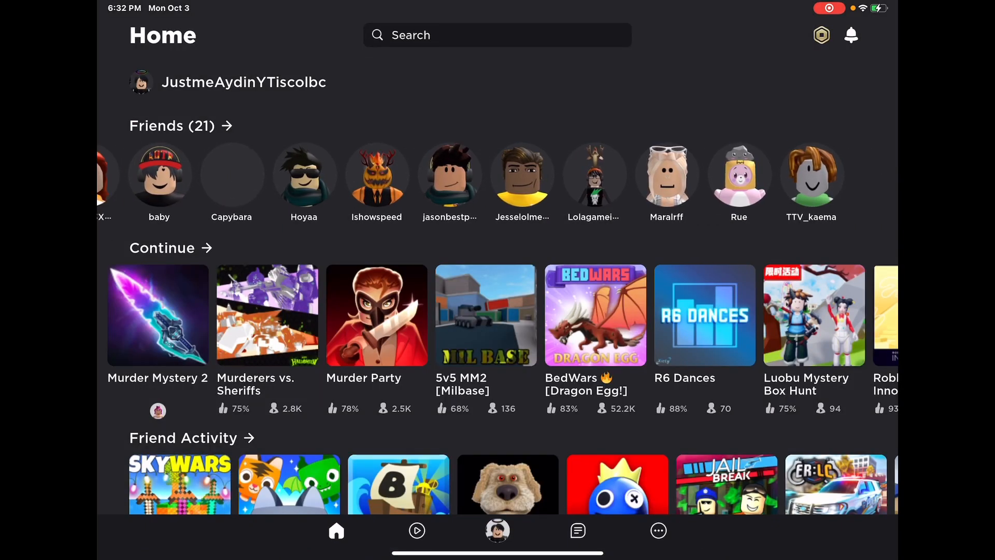
{"action": "scroll", "scroll_direction": "right", "scroll_amount": 3}
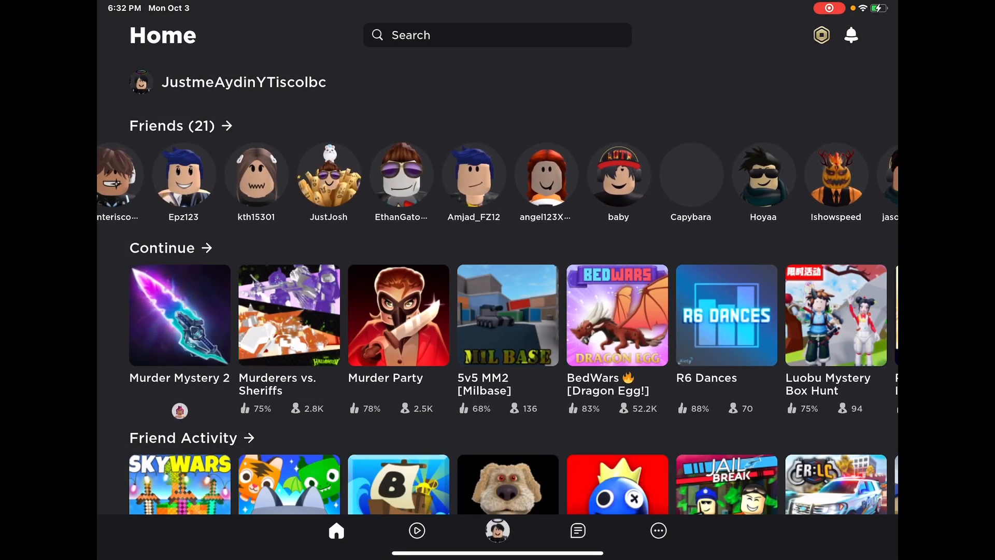
Go through the More tab to reach the Settings Privacy page
{"action": "left_click", "coordinate": [659, 530]}
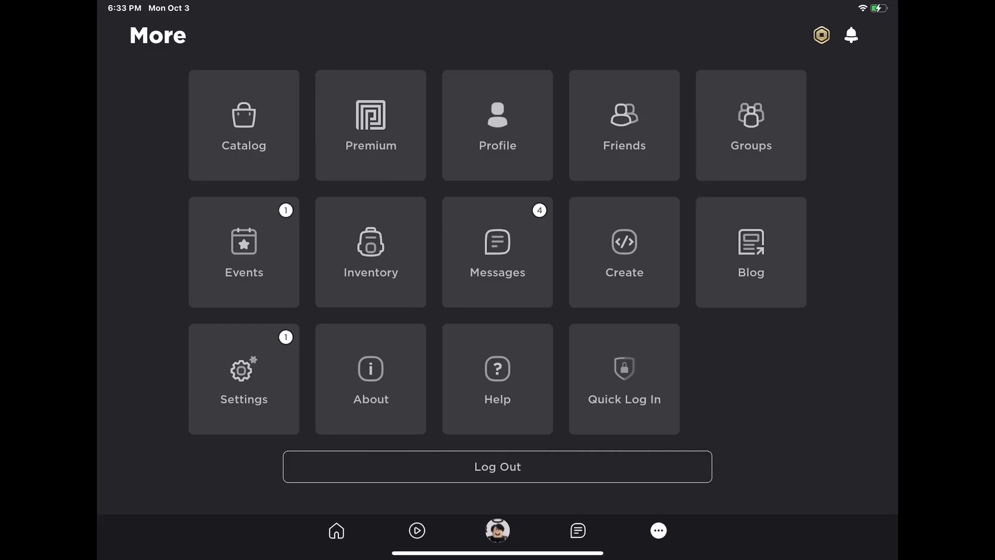
{"action": "left_click", "coordinate": [336, 531]}
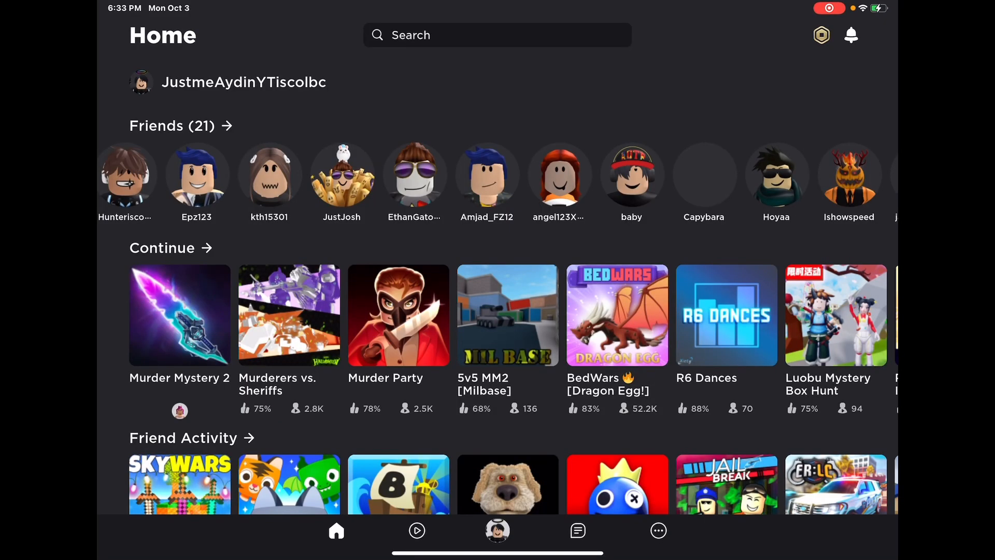
{"action": "left_click", "coordinate": [658, 530]}
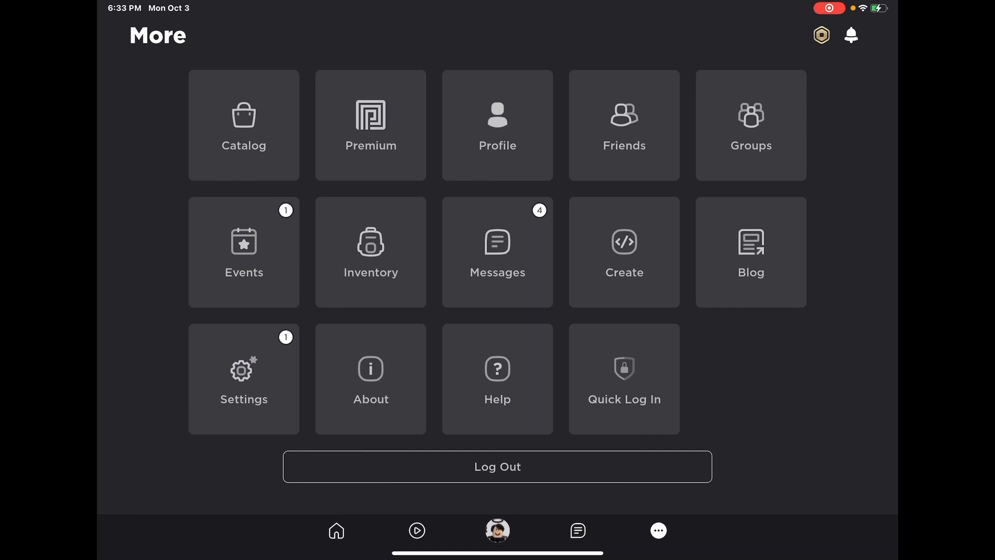
{"action": "left_click", "coordinate": [243, 379]}
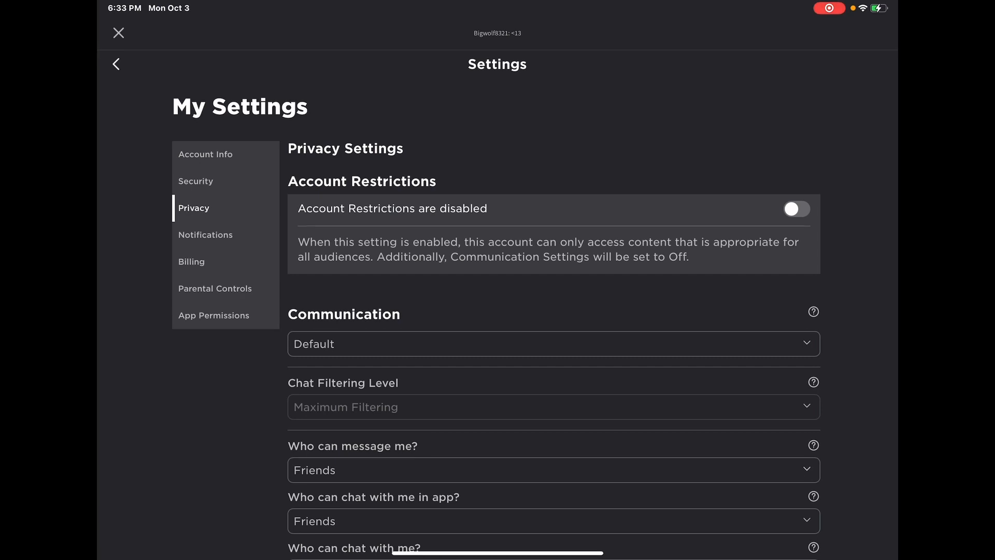
{"action": "scroll", "scroll_direction": "down", "scroll_amount": 3}
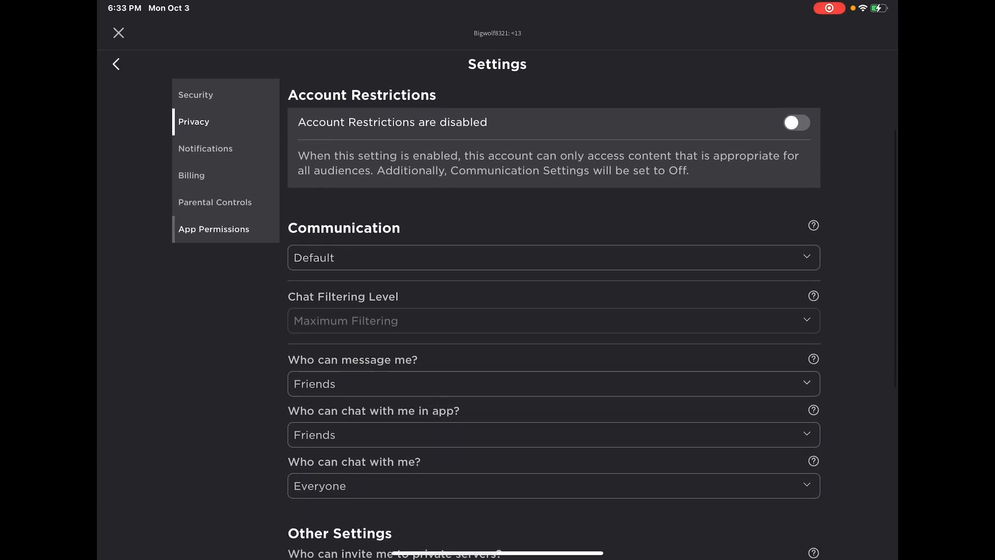
{"action": "scroll", "scroll_direction": "down", "scroll_amount": 3}
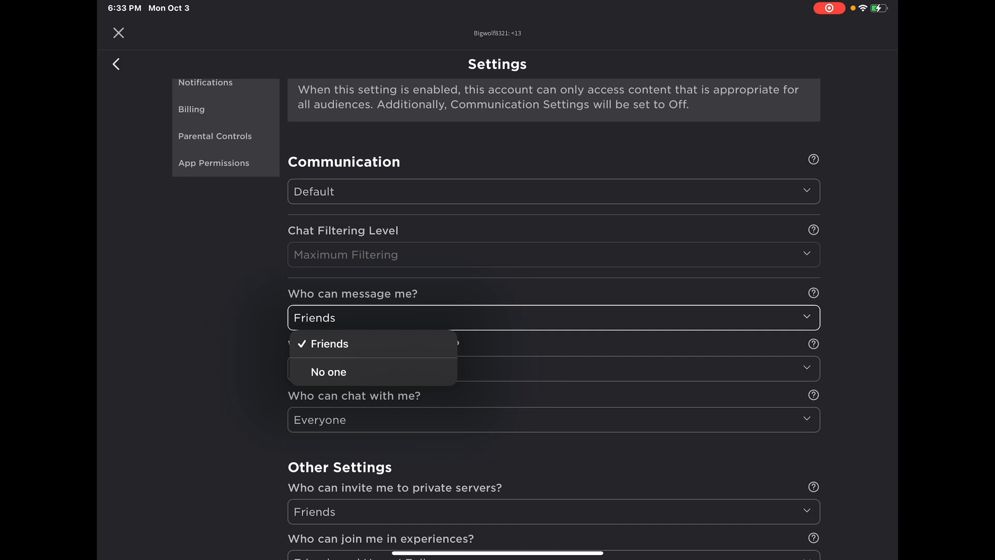
{"action": "left_click", "coordinate": [553, 368]}
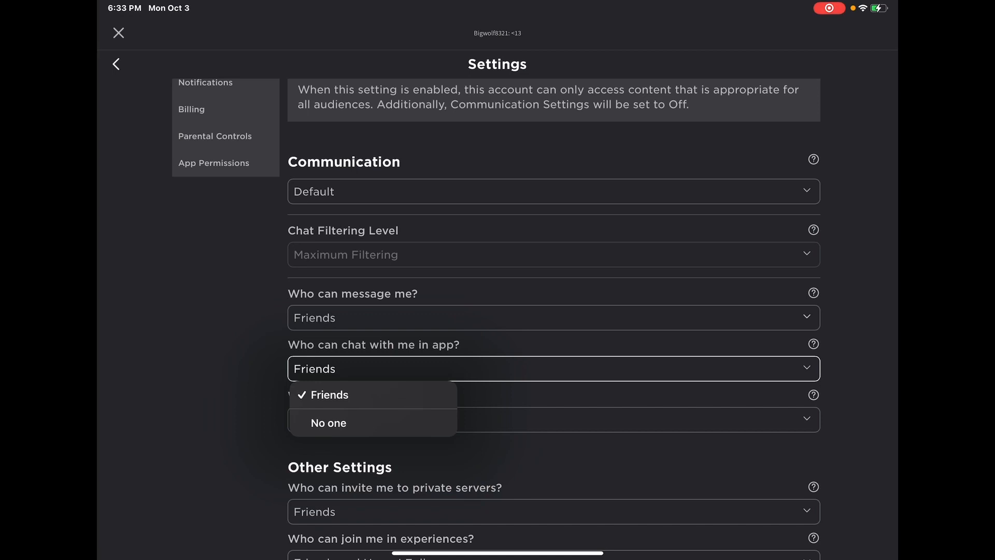
{"action": "left_click", "coordinate": [329, 394]}
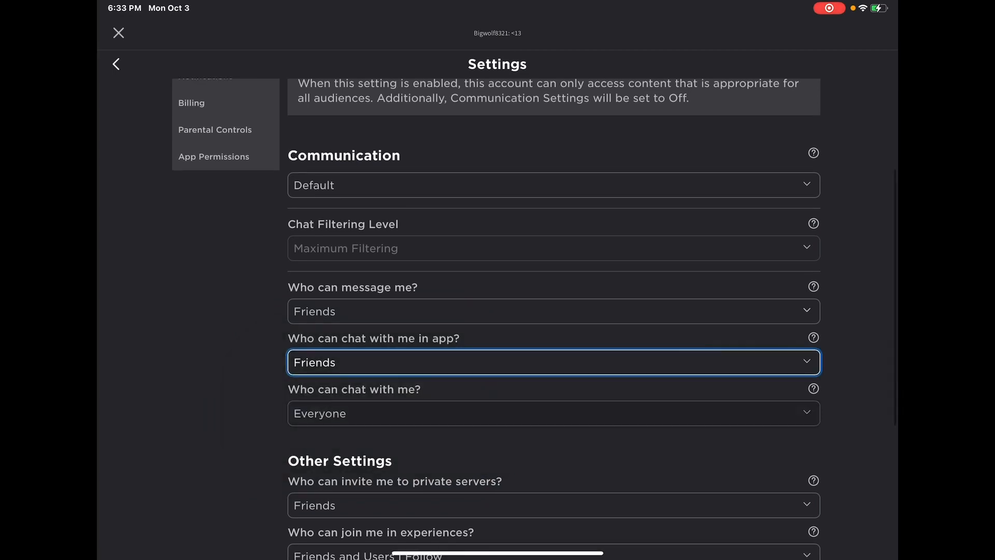
{"action": "scroll", "scroll_direction": "down", "scroll_amount": 3}
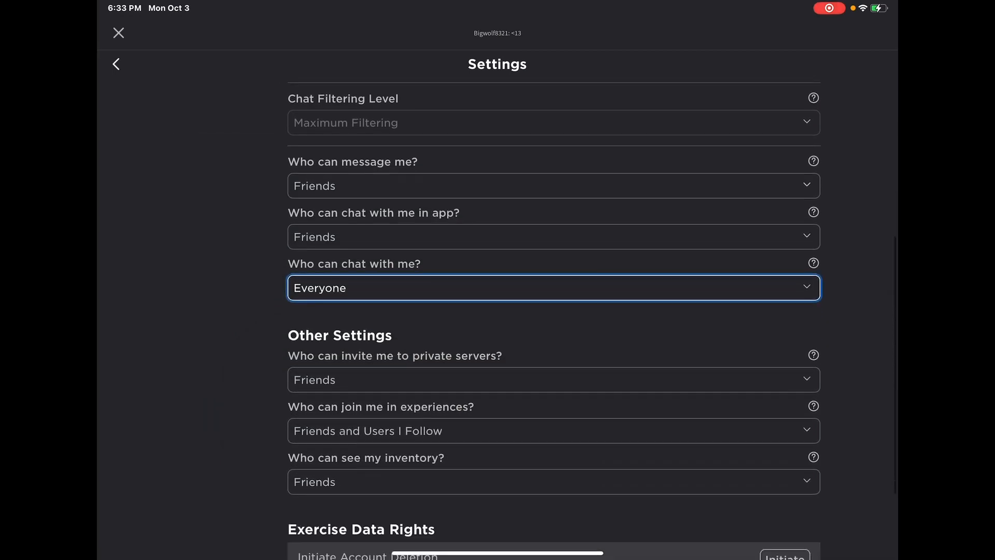
{"action": "scroll", "scroll_direction": "down", "scroll_amount": 3}
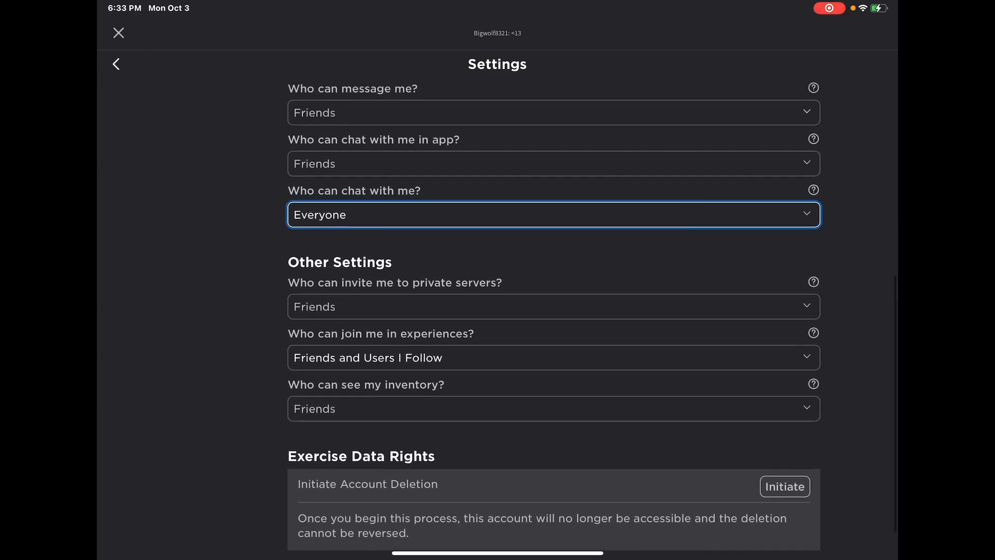
{"action": "scroll", "scroll_direction": "up", "scroll_amount": 3}
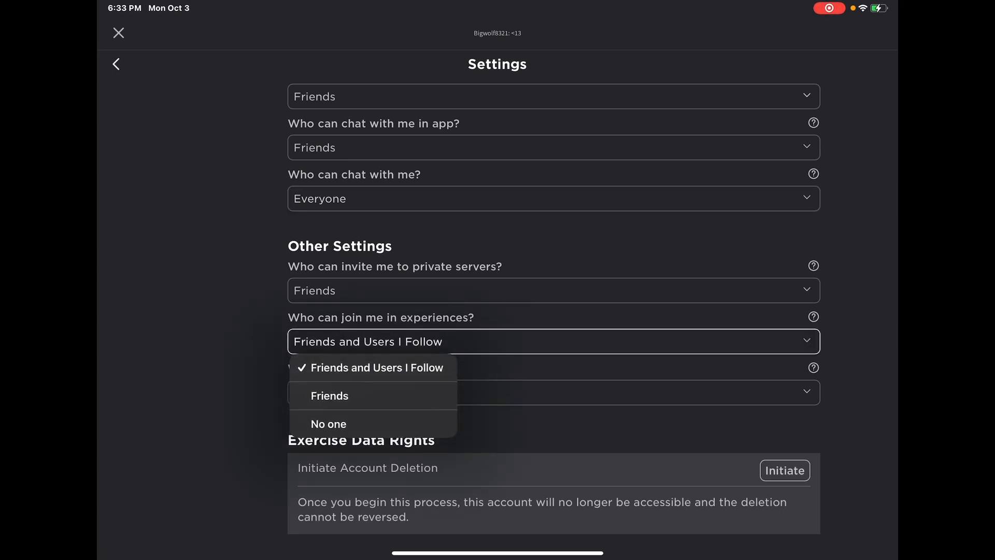
{"action": "left_click", "coordinate": [329, 424]}
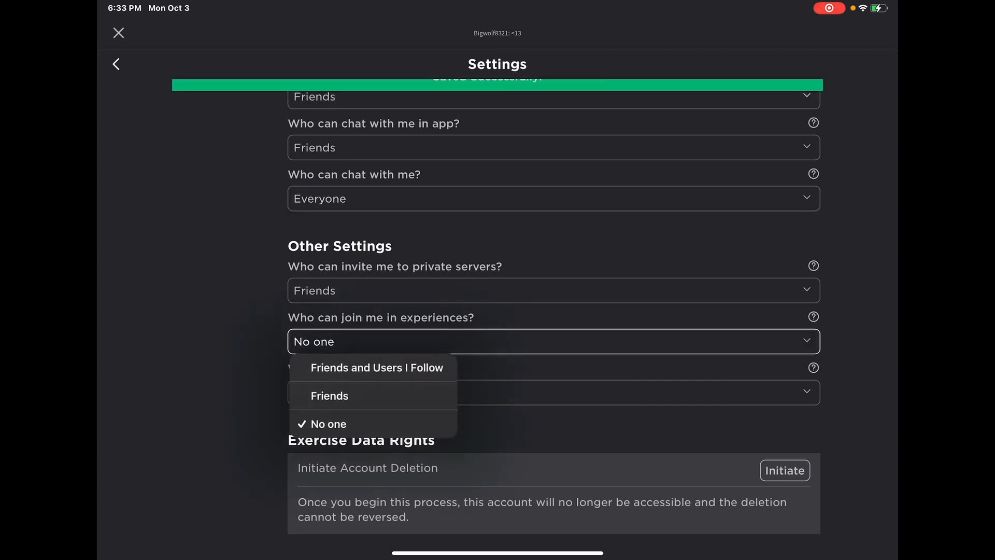
{"action": "left_click", "coordinate": [377, 368]}
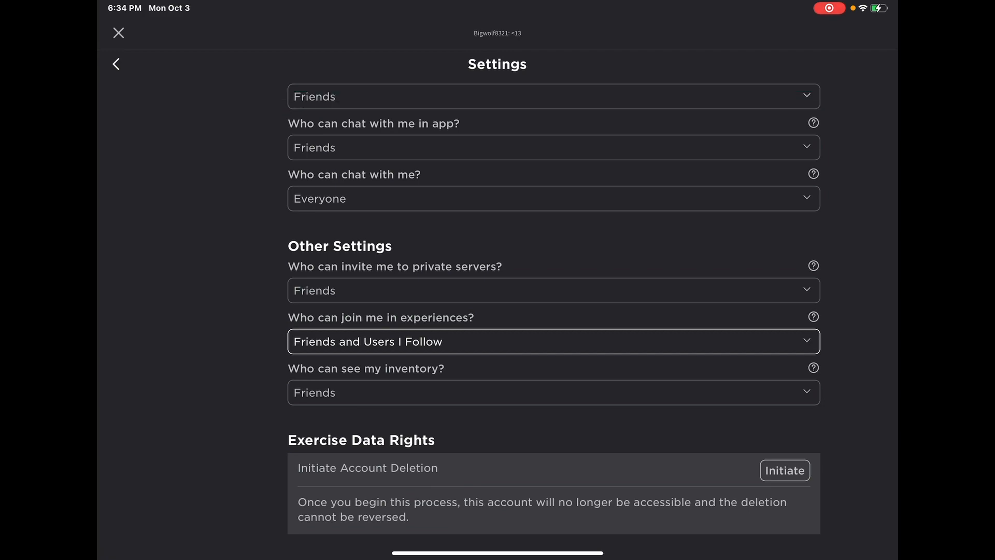
{"action": "scroll", "scroll_direction": "up", "scroll_amount": 3}
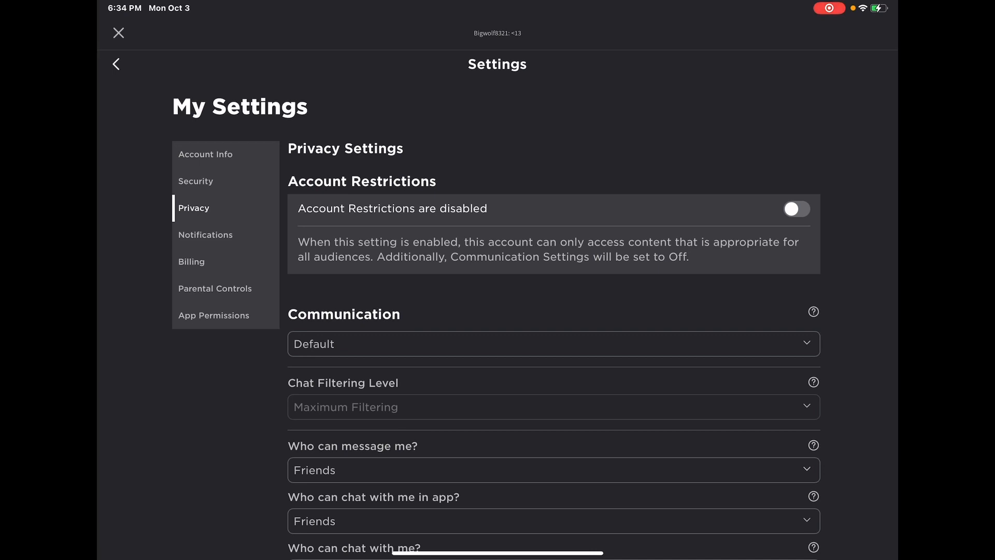
Back out of Privacy settings through More and Home to the Avatar screen
{"action": "left_click", "coordinate": [117, 64]}
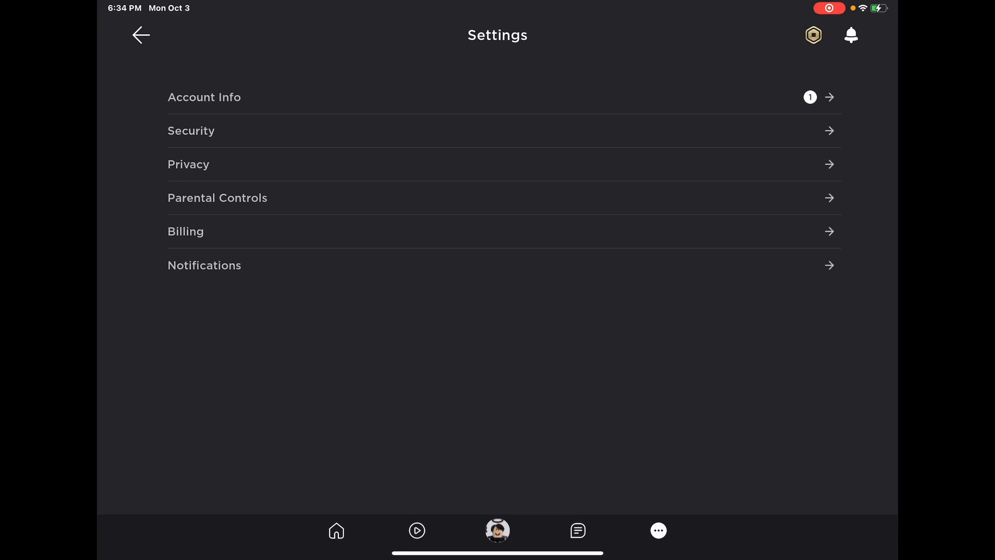
{"action": "left_click", "coordinate": [141, 34]}
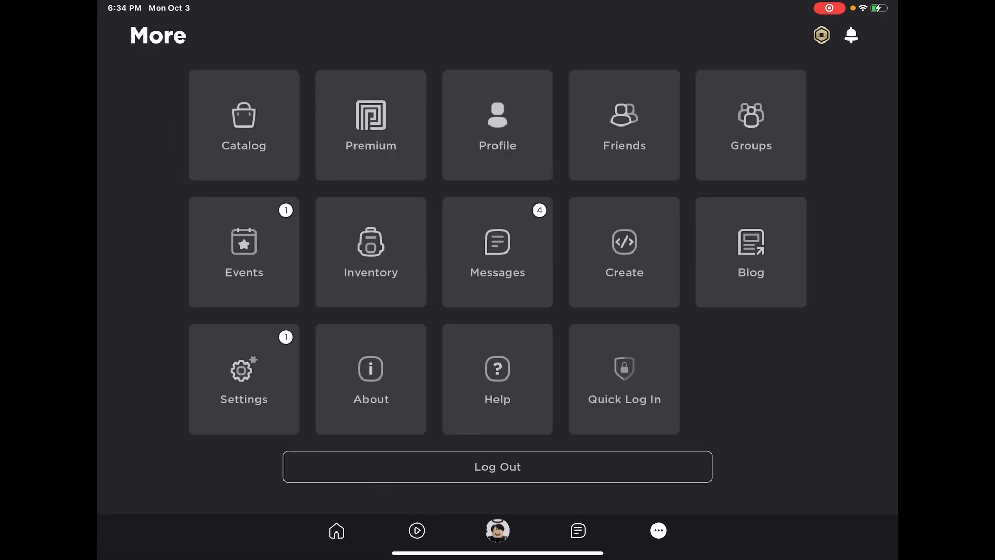
{"action": "left_click", "coordinate": [335, 530]}
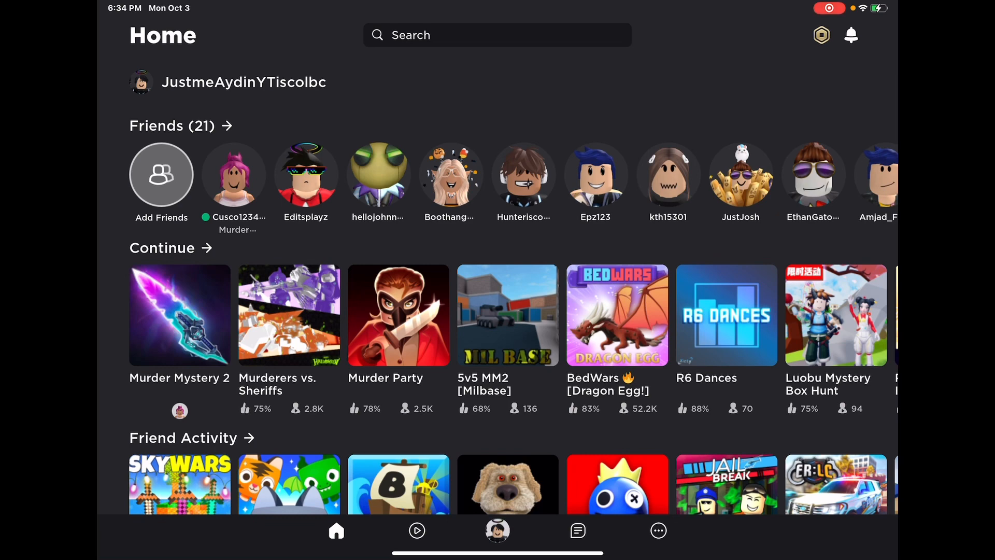
{"action": "left_click", "coordinate": [497, 531]}
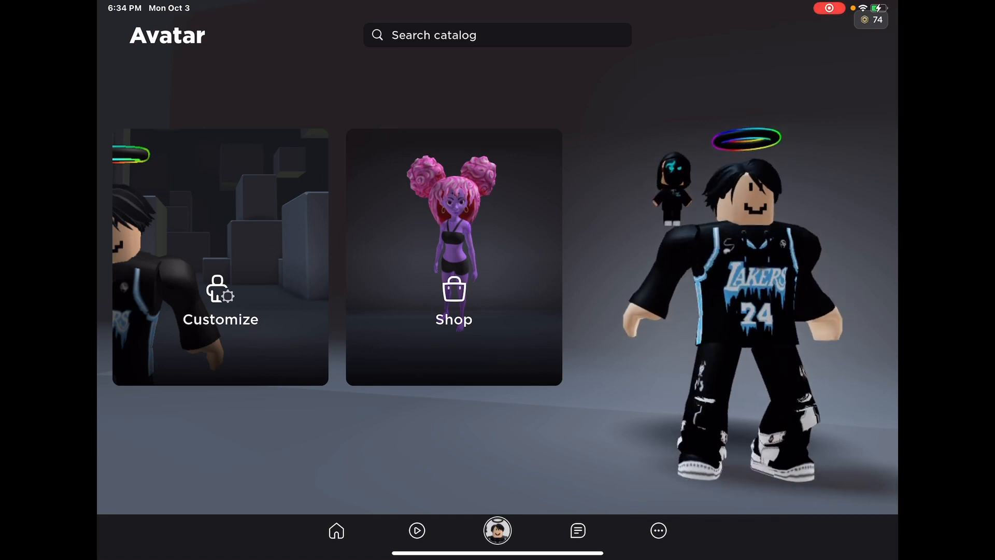
{"action": "left_click", "coordinate": [336, 530]}
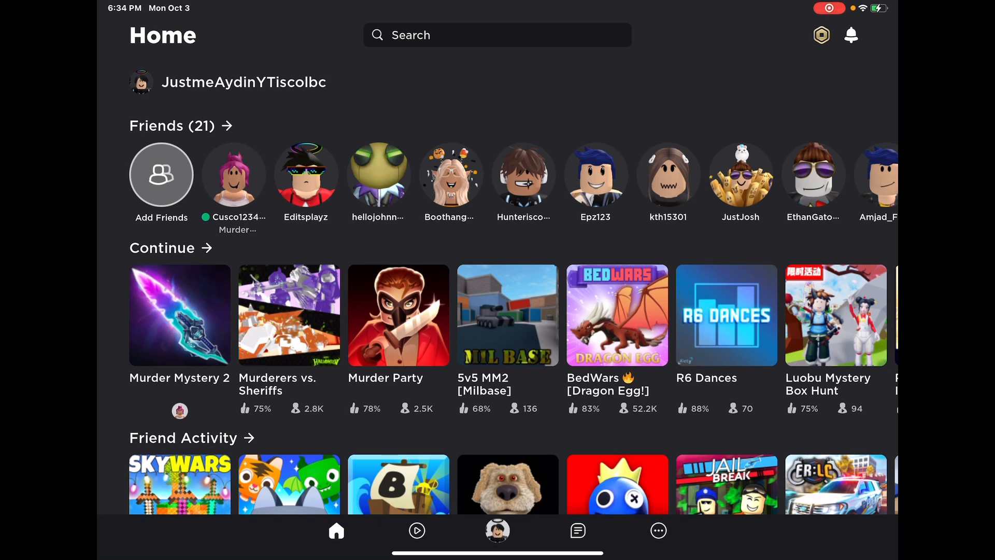
{"action": "scroll", "scroll_direction": "left", "scroll_amount": 3}
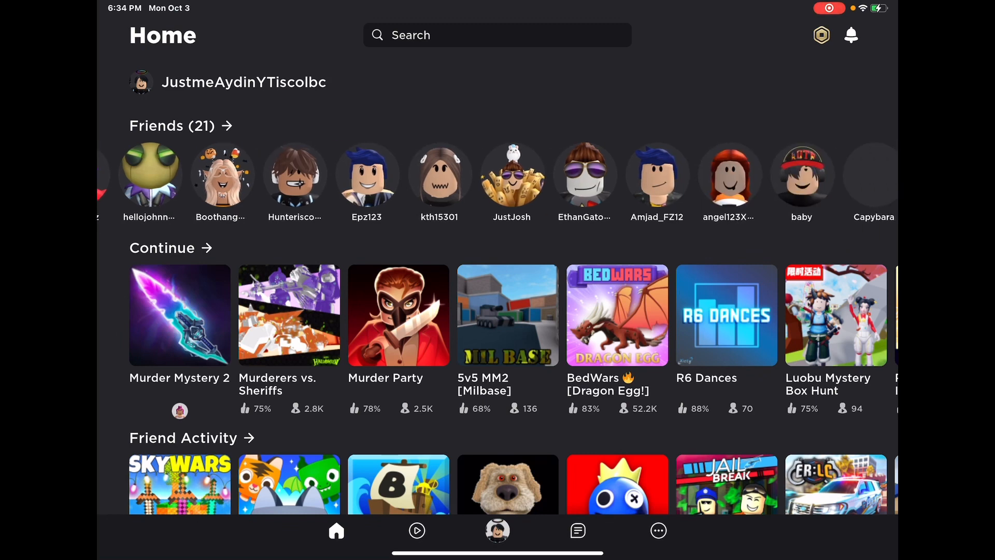
{"action": "scroll", "scroll_direction": "left", "scroll_amount": 3}
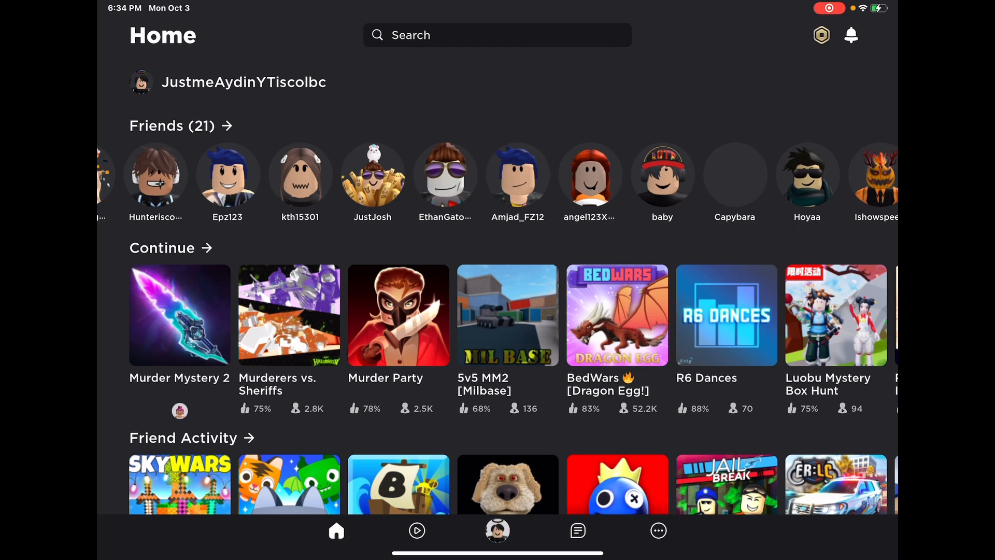
{"action": "left_click", "coordinate": [874, 174]}
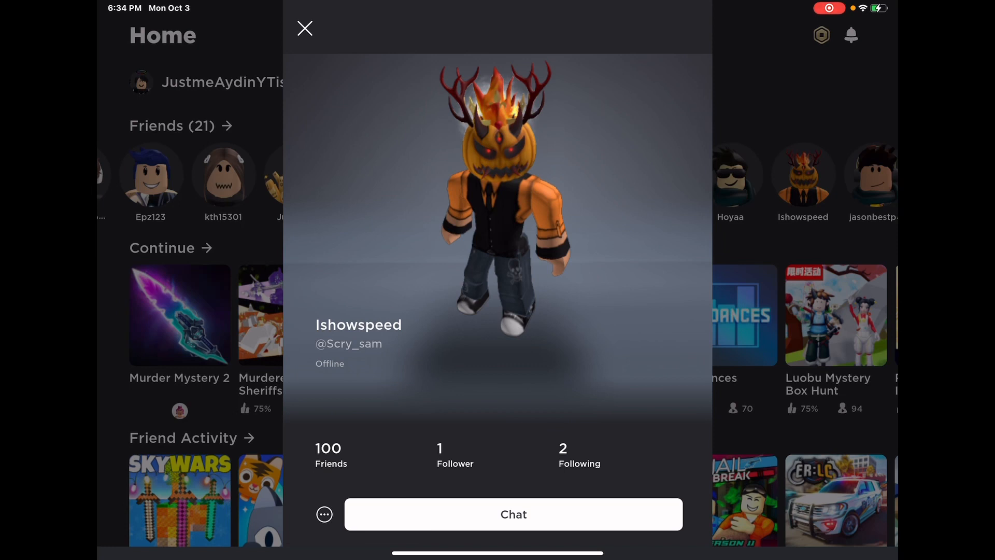
Check Ishowspeed's Awesome Mouth item, find it's not for sale, and close the profile
{"action": "scroll", "scroll_direction": "down", "scroll_amount": 3}
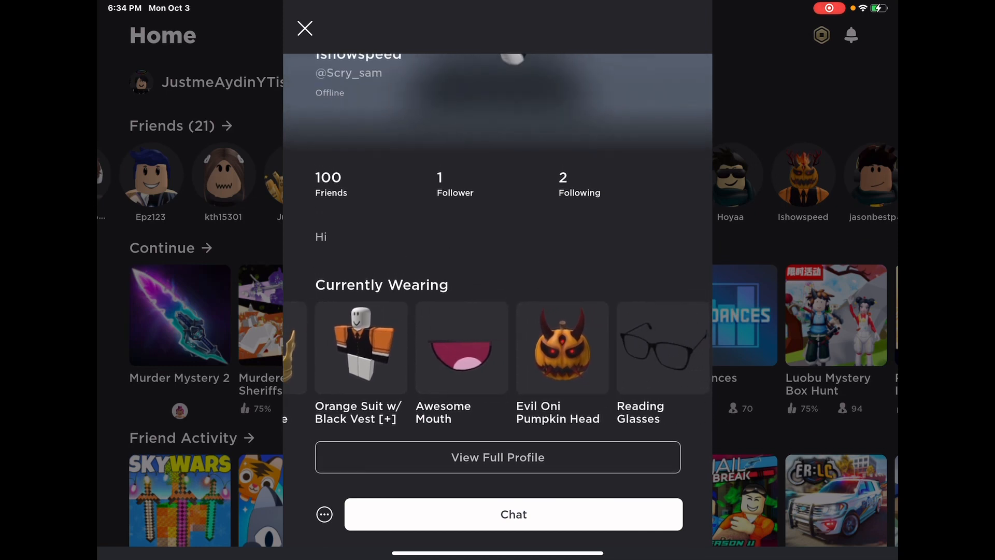
{"action": "scroll", "scroll_direction": "left", "scroll_amount": 3}
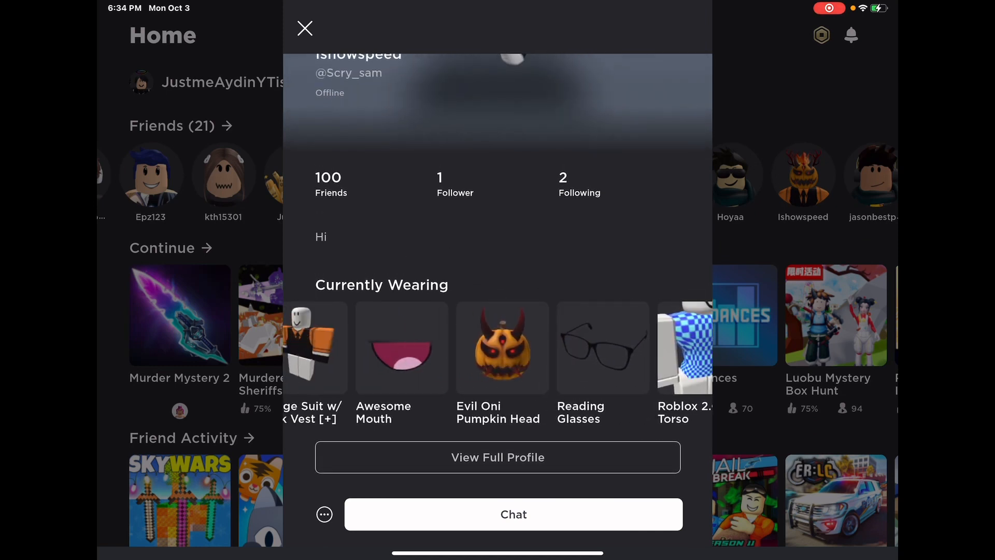
{"action": "scroll", "scroll_direction": "left", "scroll_amount": 3}
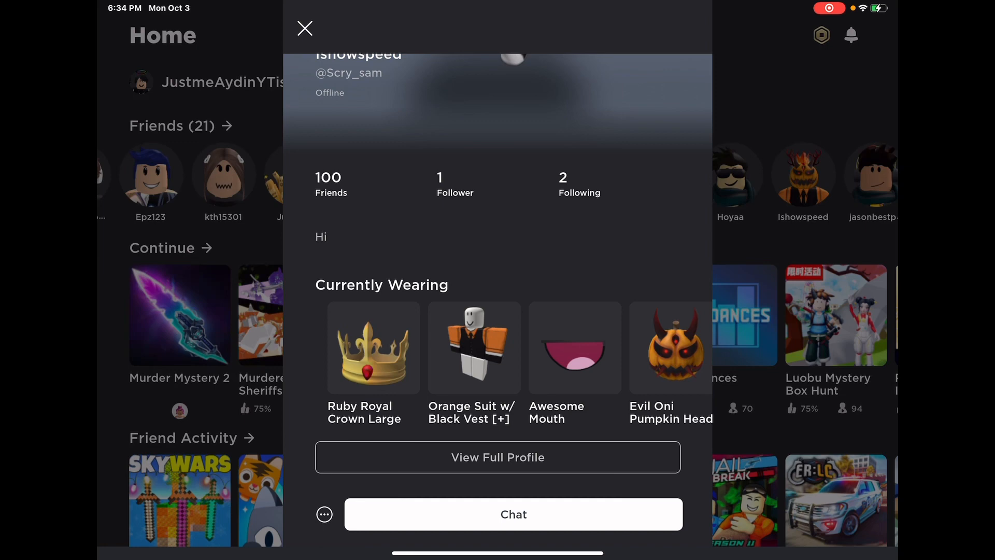
{"action": "left_click", "coordinate": [574, 348]}
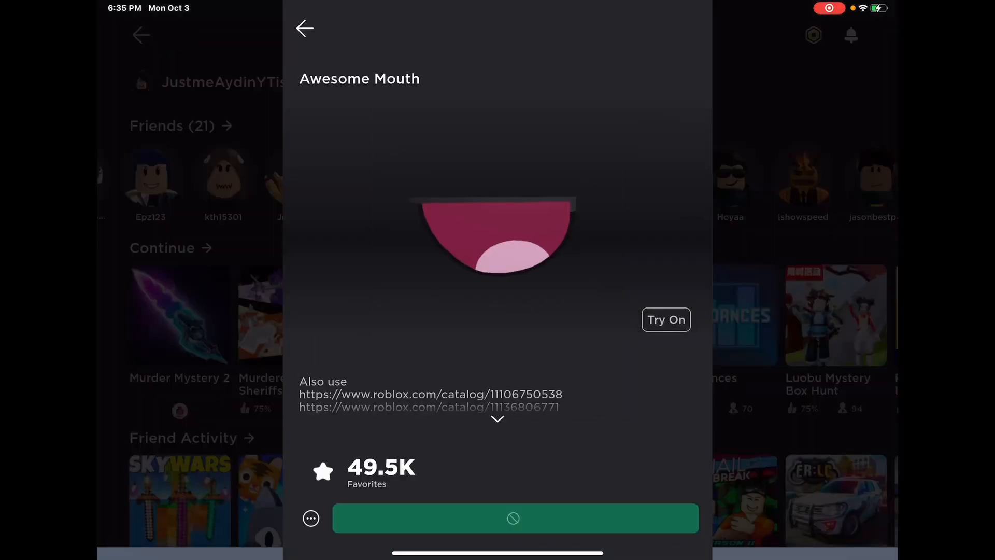
{"action": "left_click", "coordinate": [515, 518]}
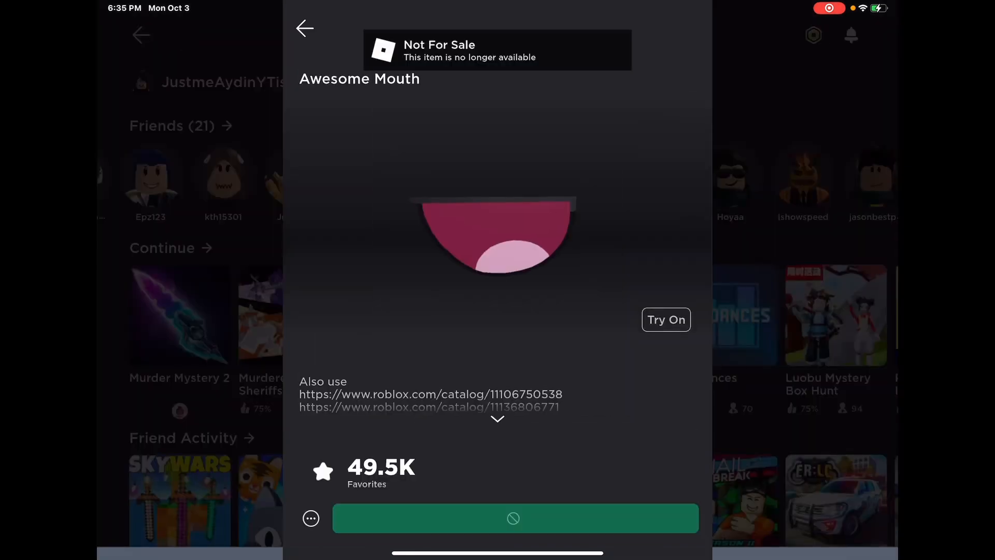
{"action": "left_click", "coordinate": [305, 28]}
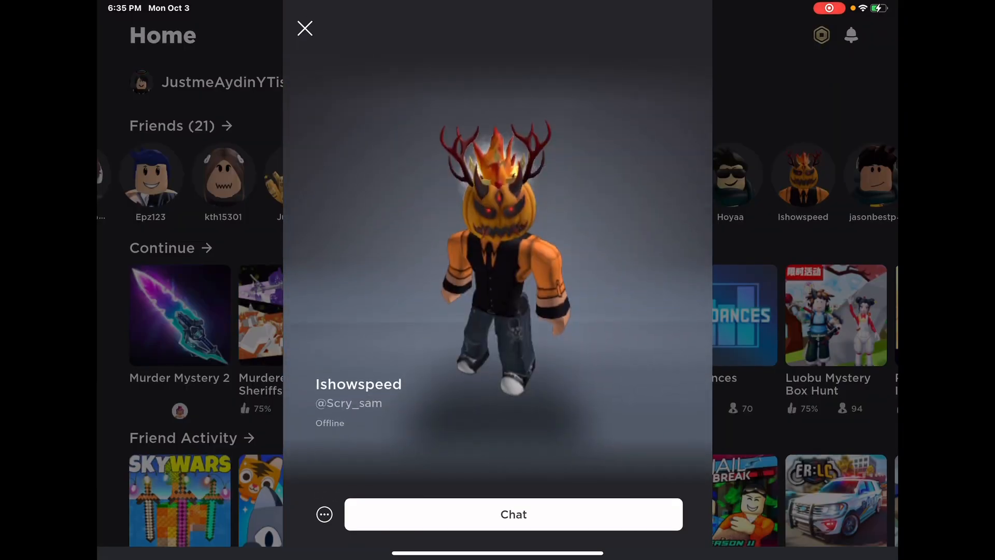
{"action": "left_click", "coordinate": [305, 28]}
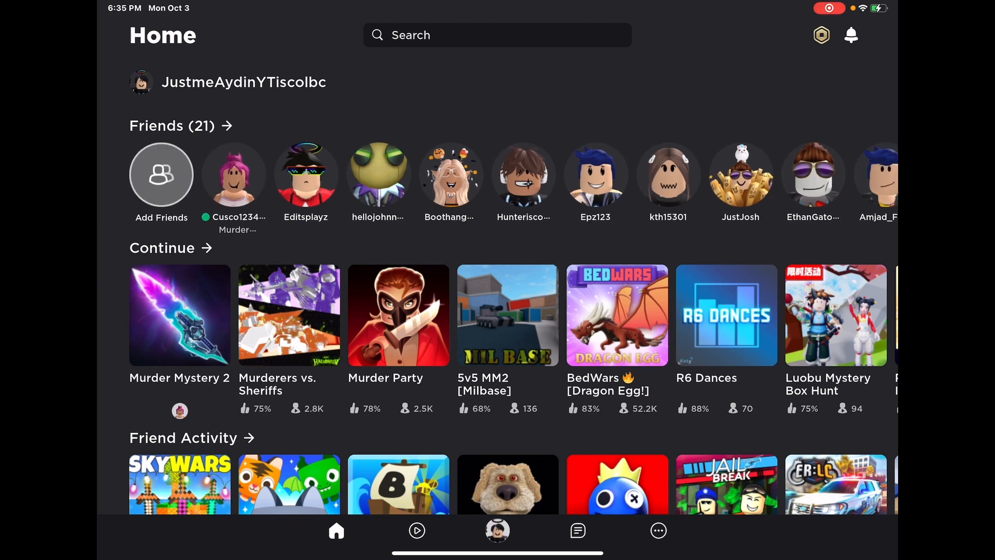
{"action": "scroll", "scroll_direction": "down", "scroll_amount": 3}
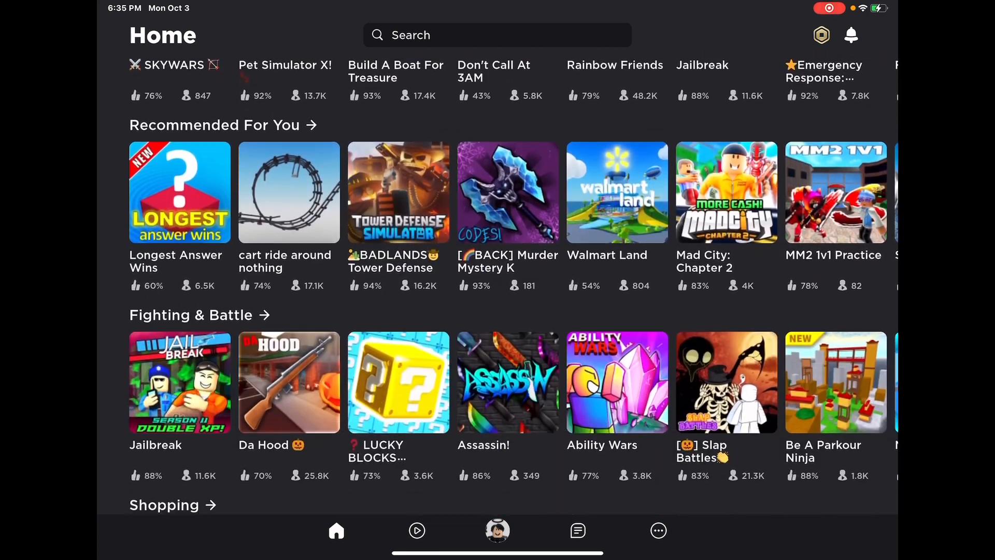
{"action": "scroll", "scroll_direction": "down", "scroll_amount": 3}
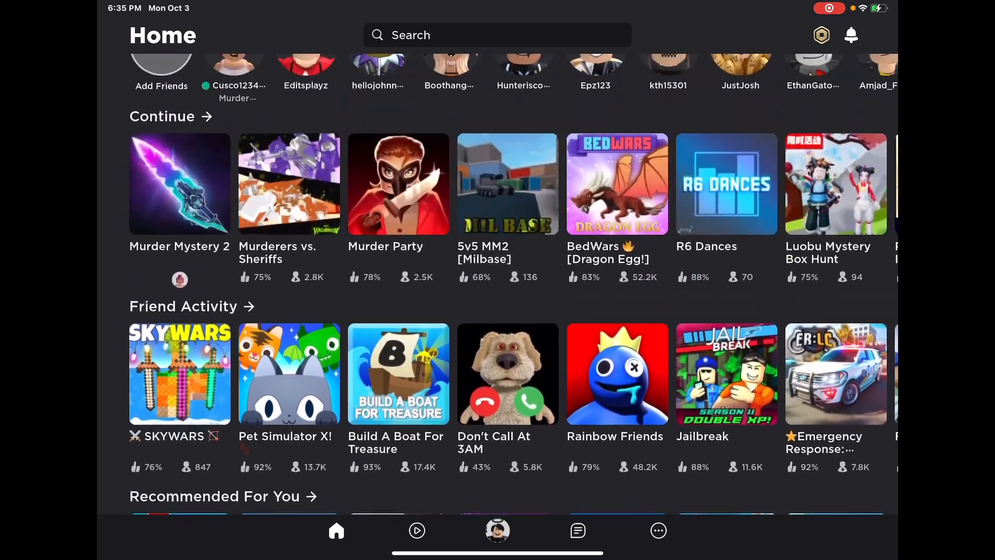
{"action": "scroll", "scroll_direction": "down", "scroll_amount": 3}
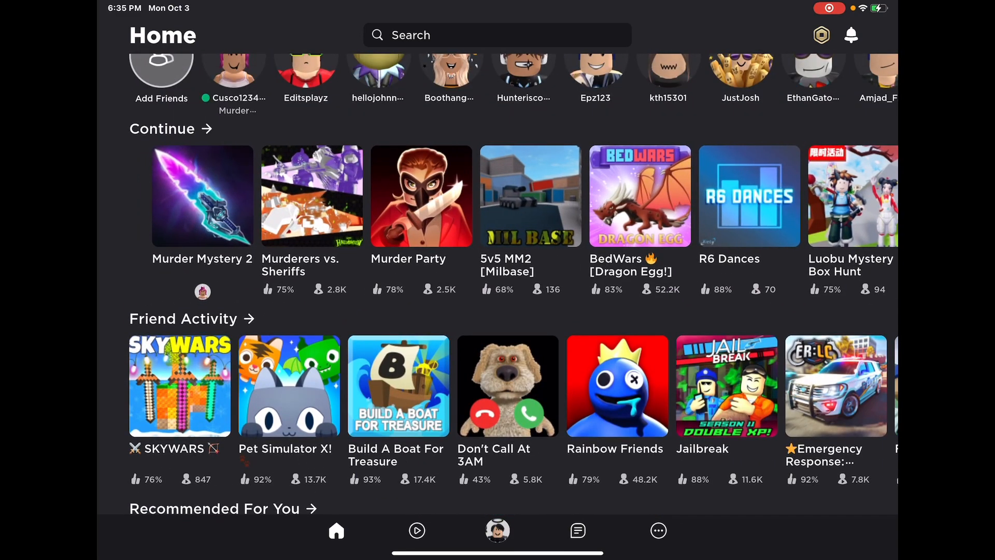
{"action": "scroll", "scroll_direction": "left", "scroll_amount": 3}
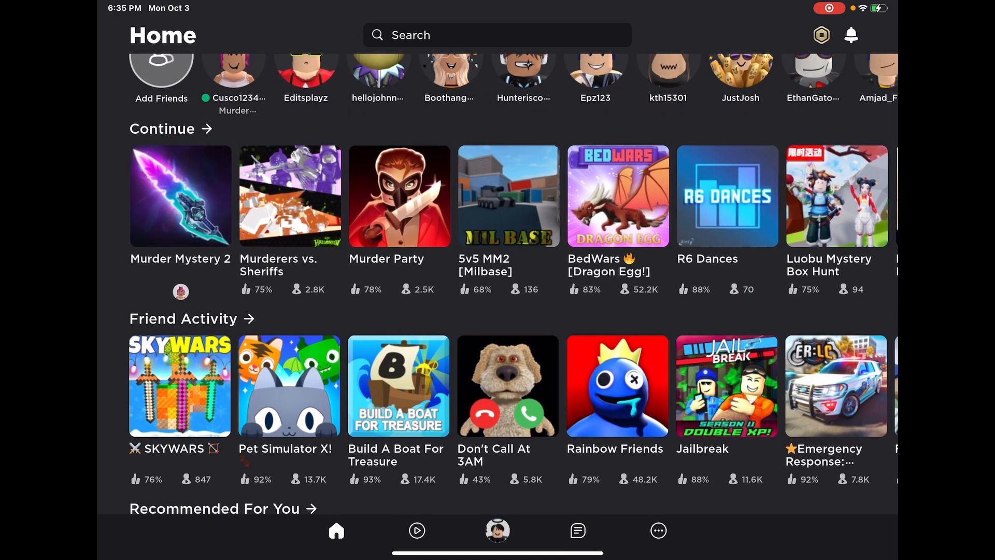